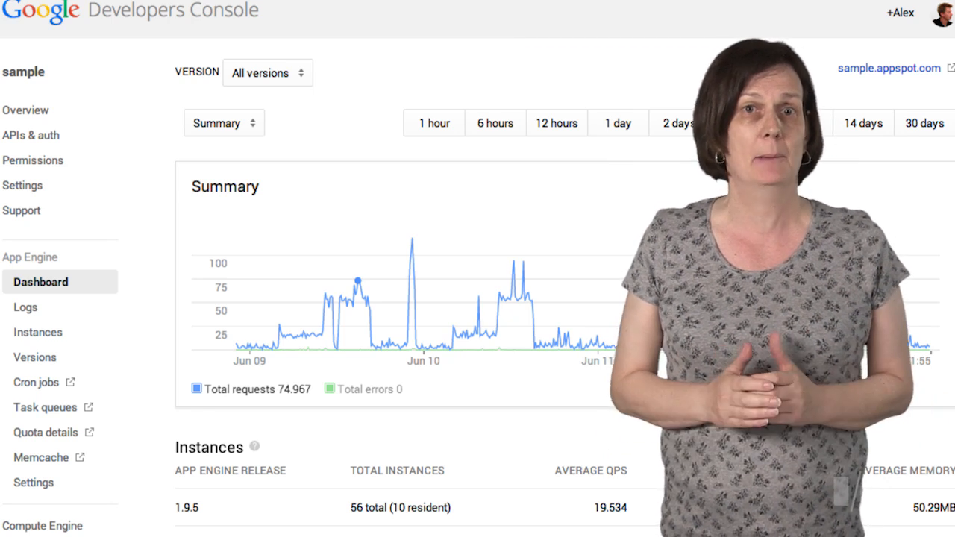
Show the Compute Engine VM instances page with its CPU utilization chart and running instances
{"action": "left_click", "coordinate": [42, 525]}
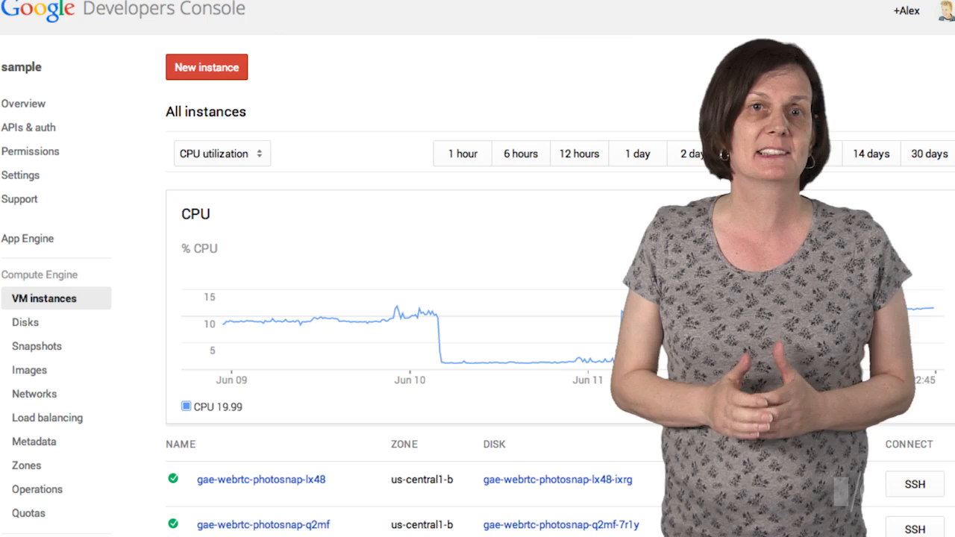